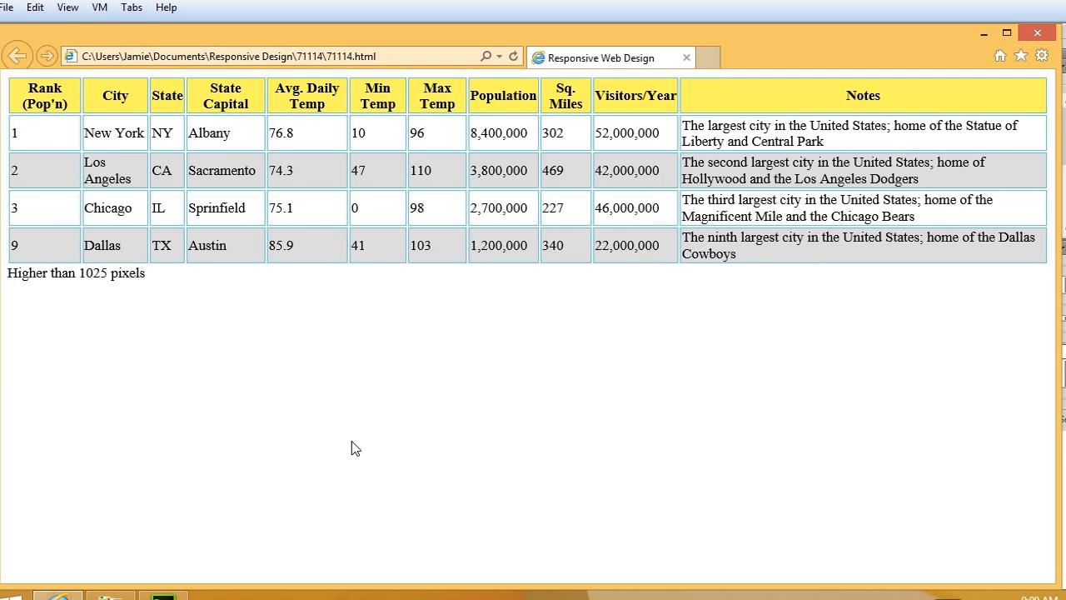
mouse_move(553, 379)
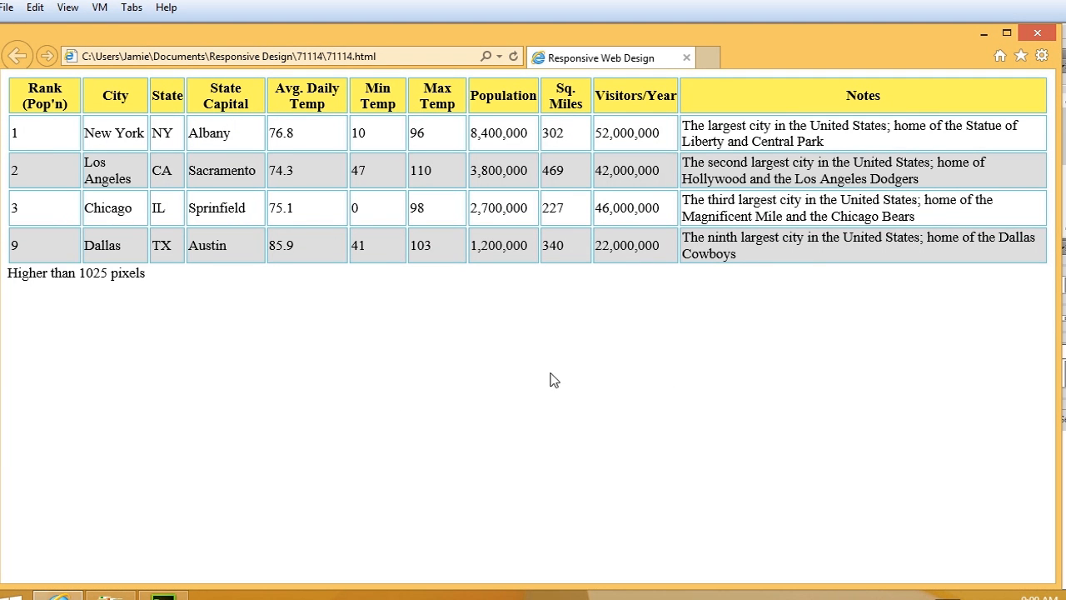
mouse_move(1057, 361)
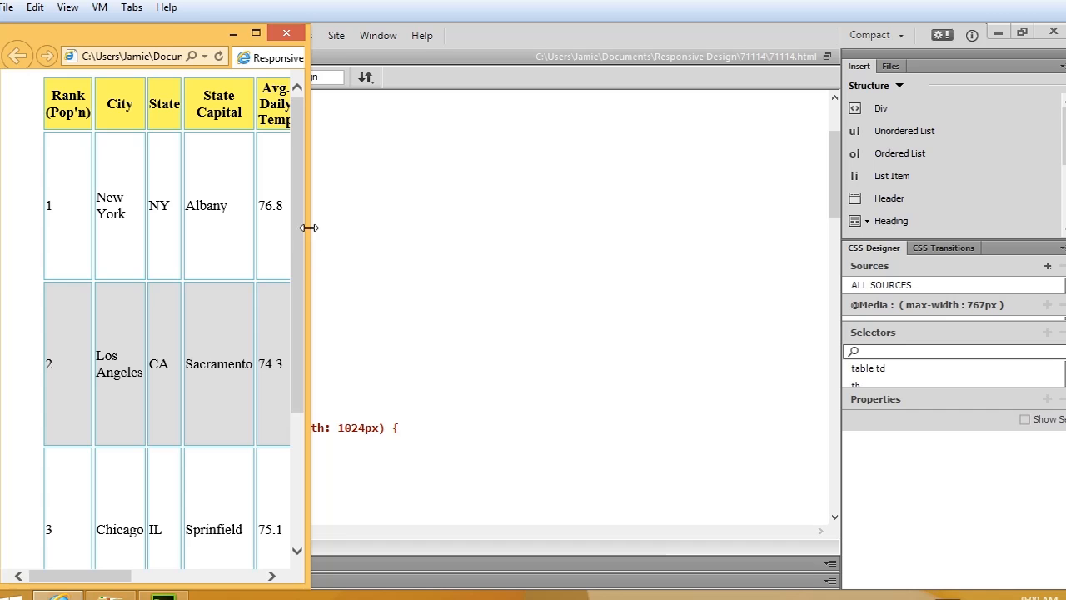
mouse_move(308, 221)
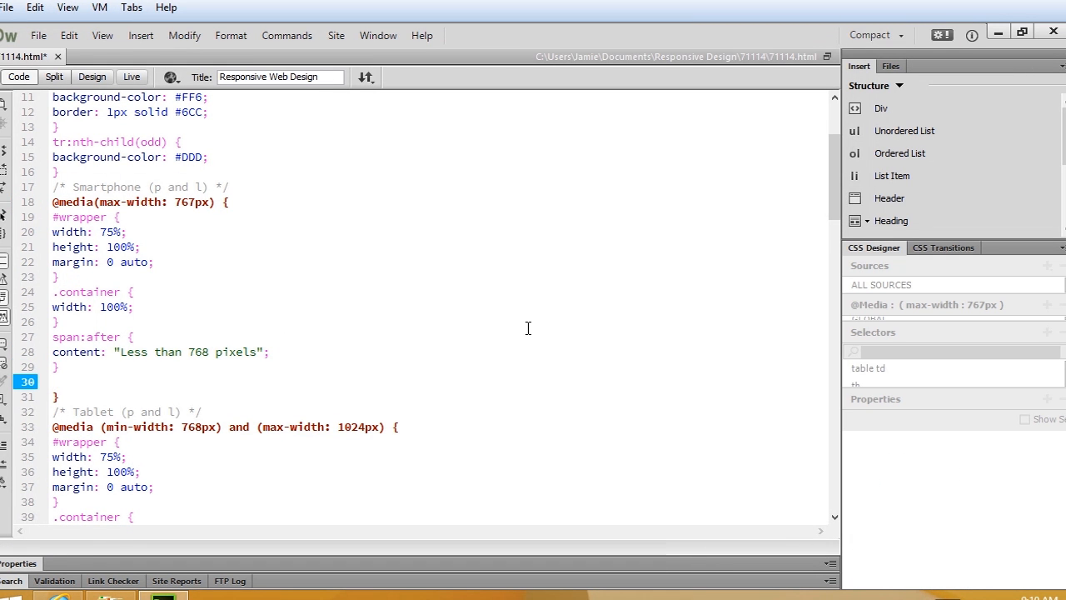
type("table,")
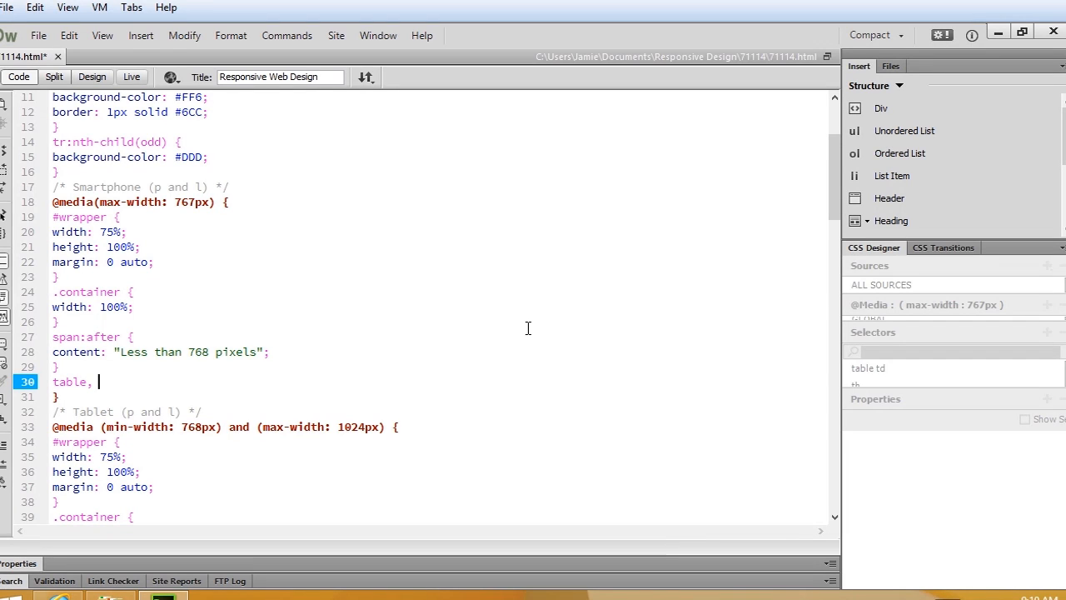
type("thead,")
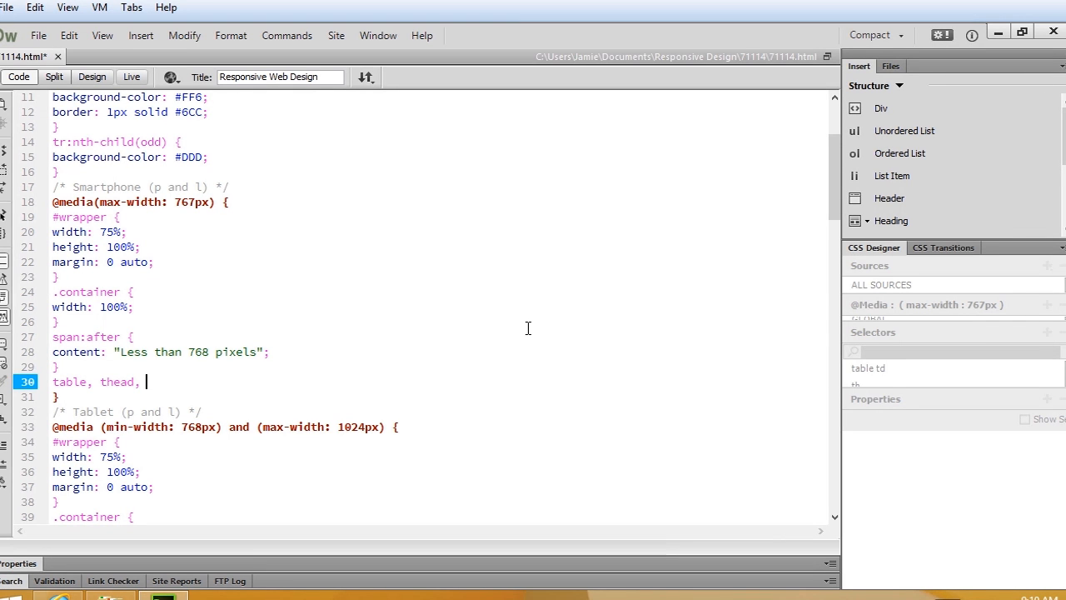
type("tbody, th, t")
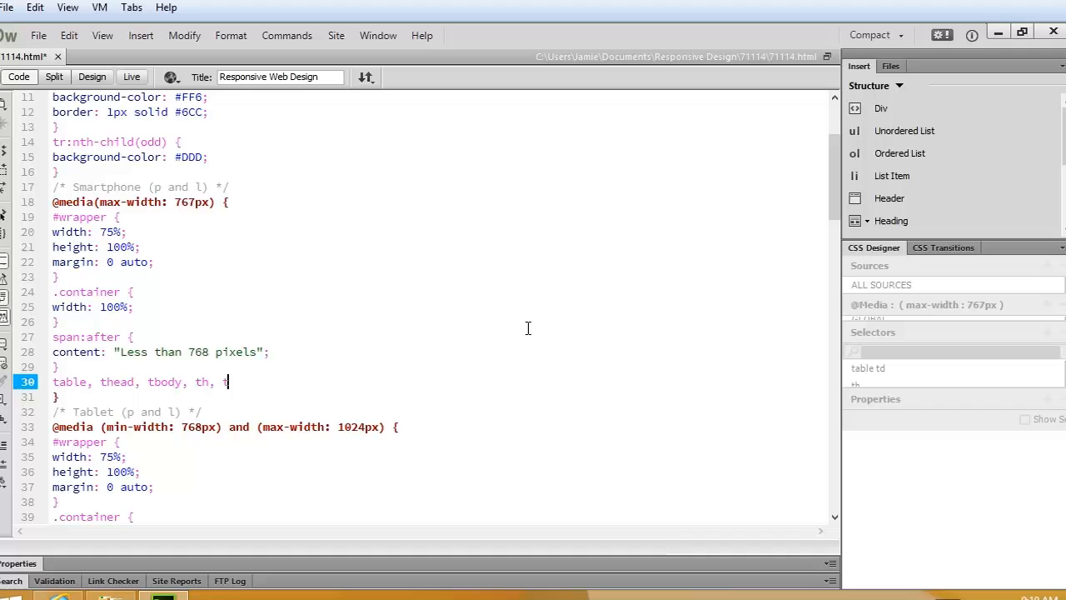
type("d, tr {")
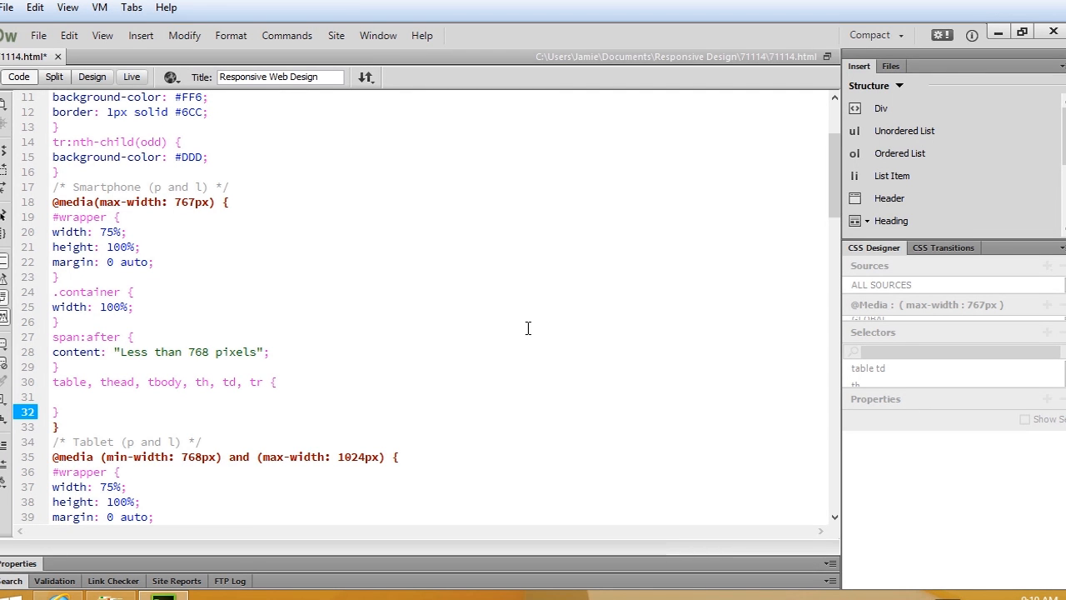
- Add display: block and start a background-color declaration inside the rule's braces
left_click(53, 411)
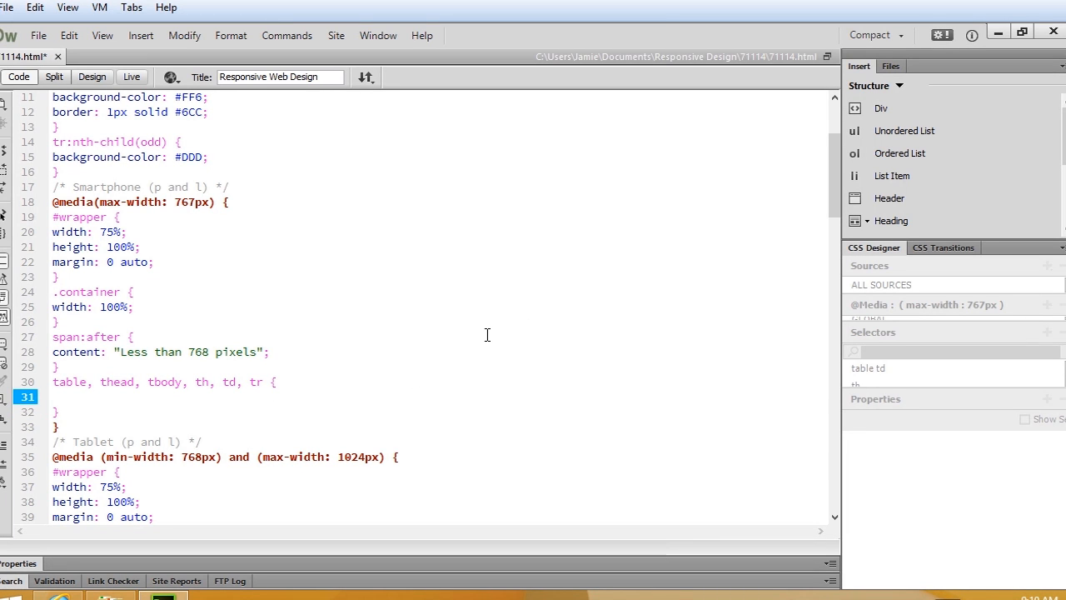
type("dip")
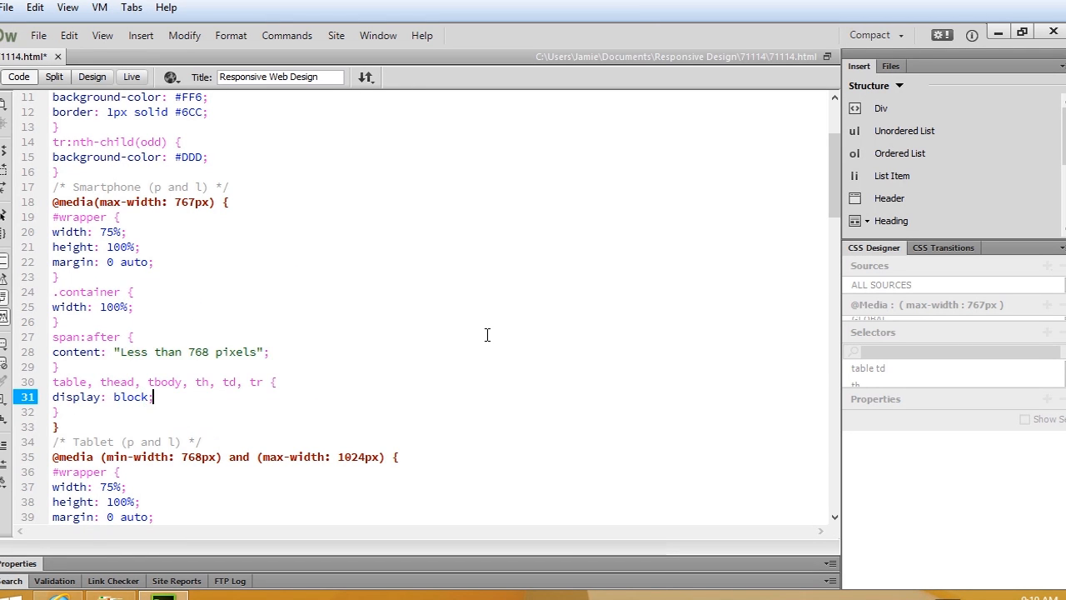
type("ba")
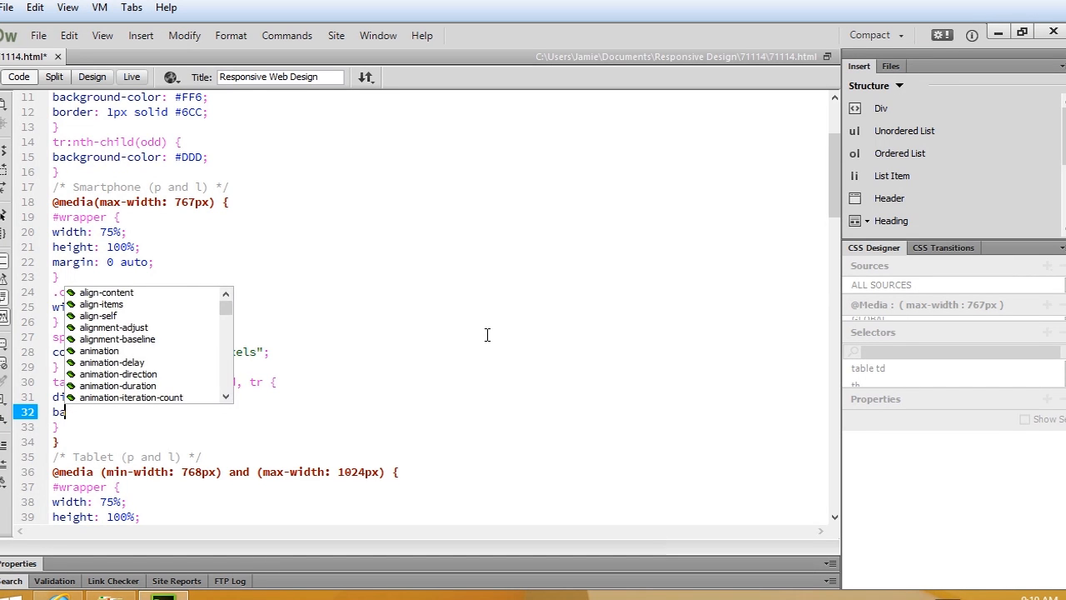
type("background-color:")
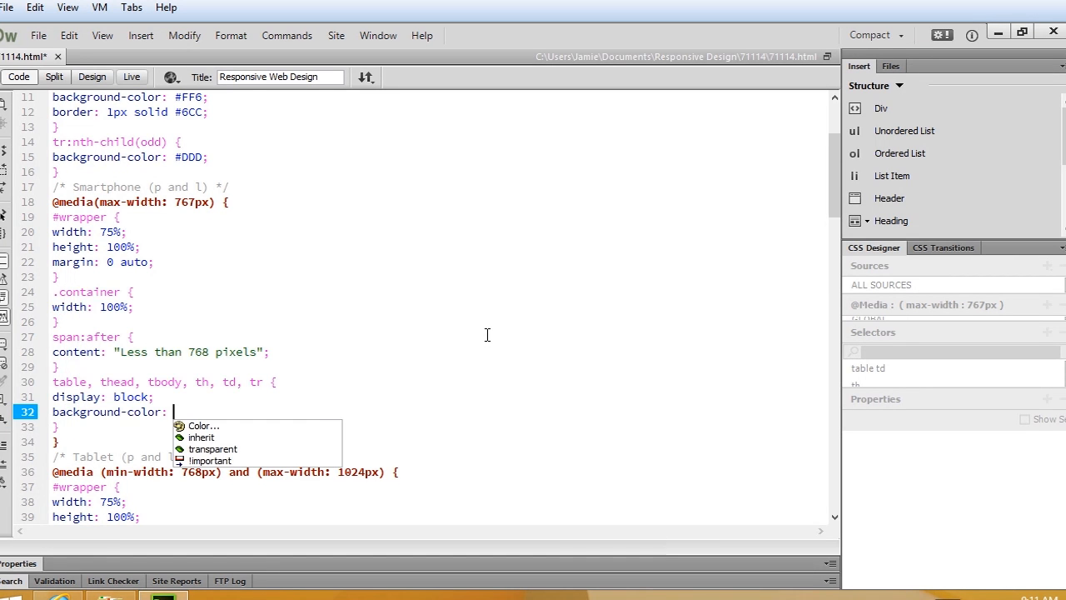
- Set background-color to #ffffff from the colour picker and select the display: block line
left_click(203, 426)
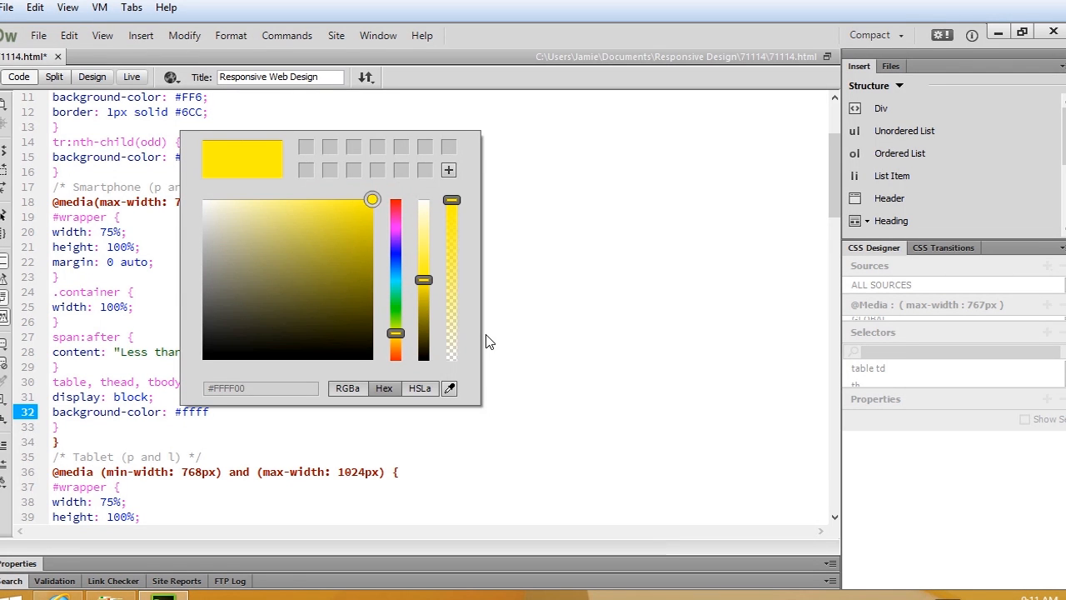
left_click(486, 335)
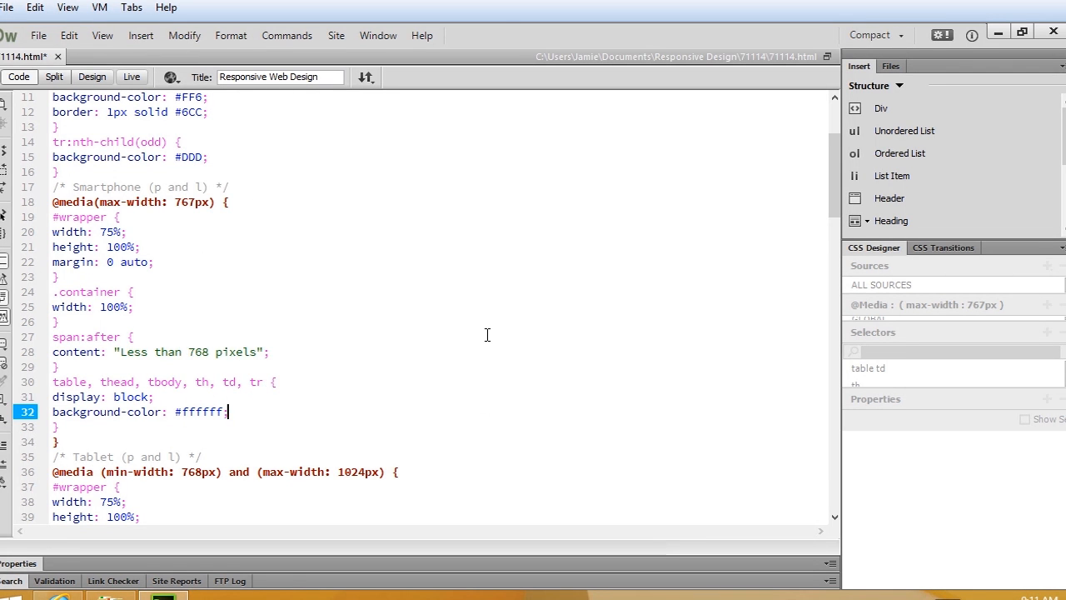
left_click(249, 396)
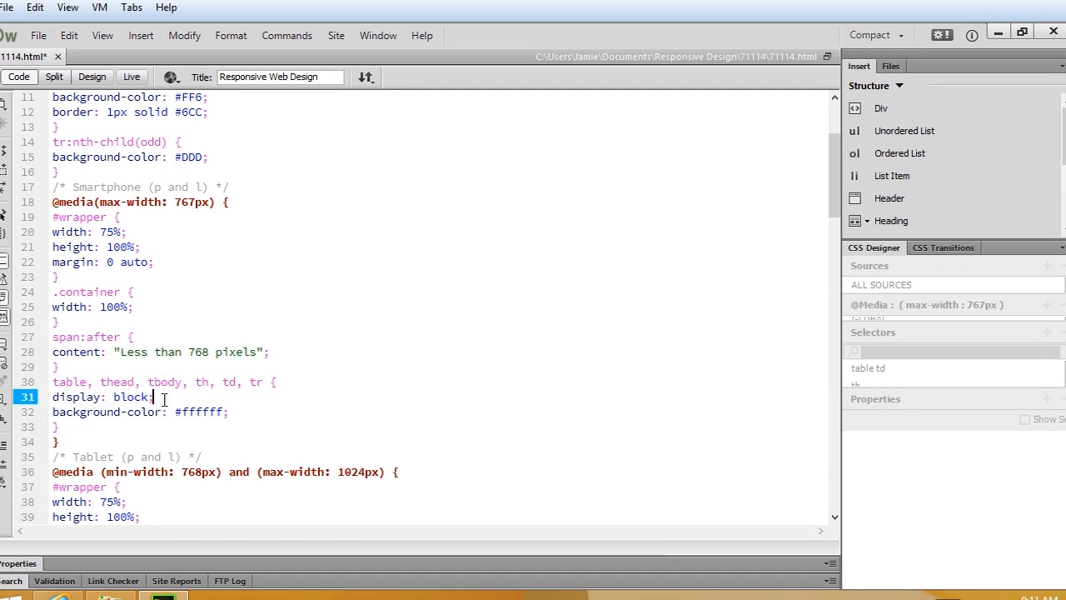
triple_click(100, 396)
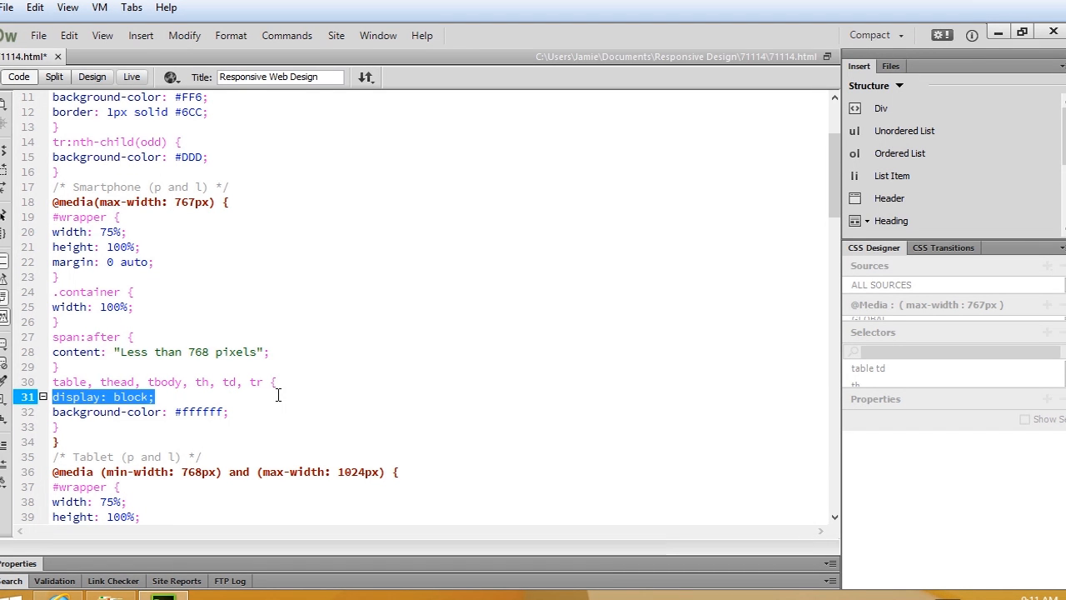
- Return to the Internet Explorer preview showing the full-width city table
left_click(275, 397)
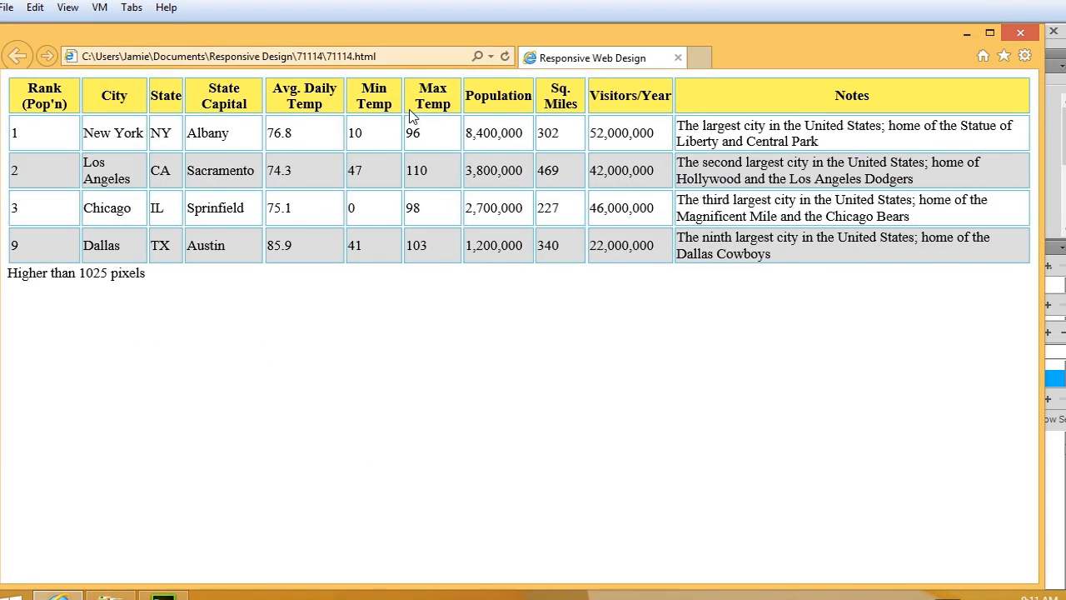
mouse_move(1043, 144)
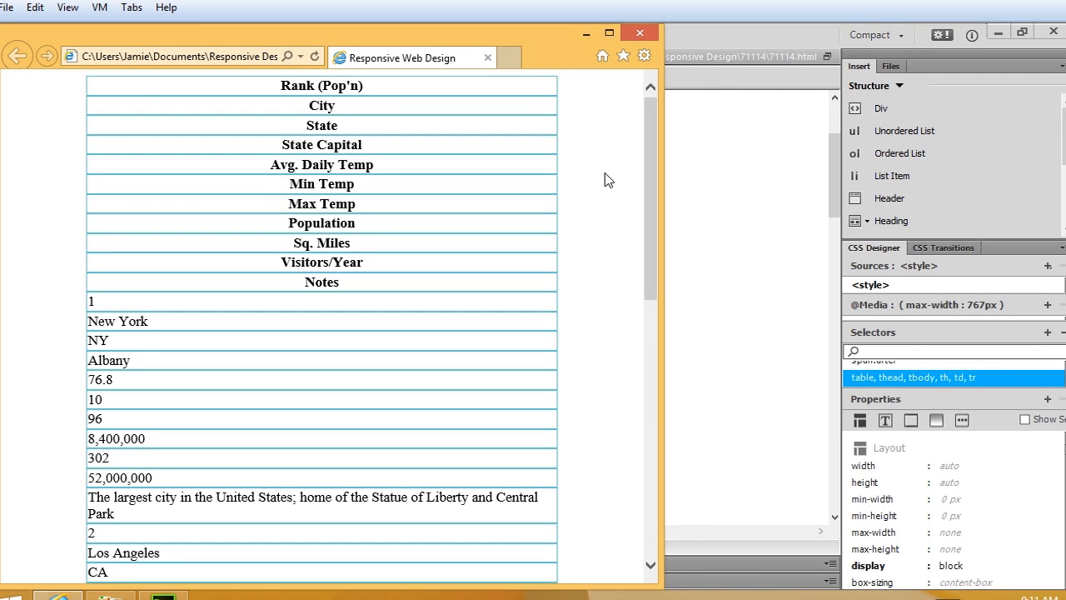
- Narrow the browser window and scroll through the table cells stacked vertically in one column
scroll("down", 3)
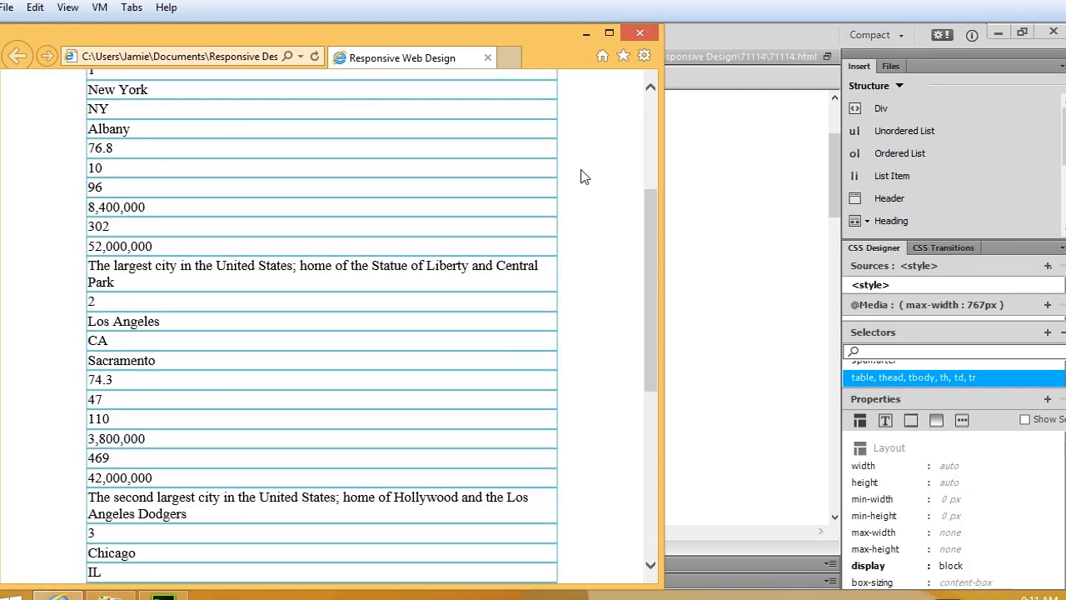
scroll("up", 3)
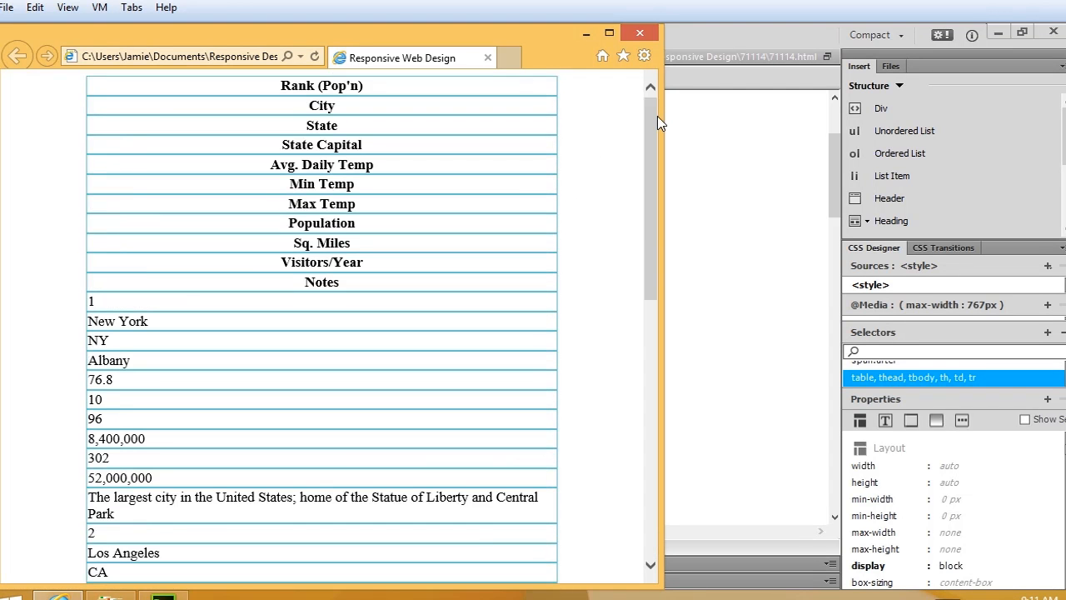
left_click_drag(659, 124, 643, 110)
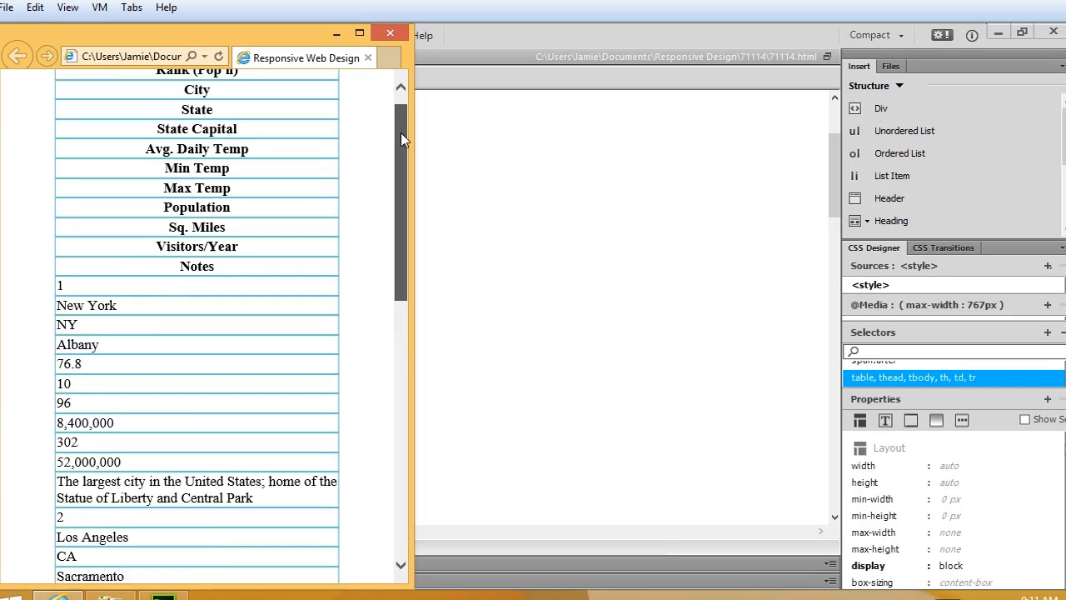
scroll("down", 3)
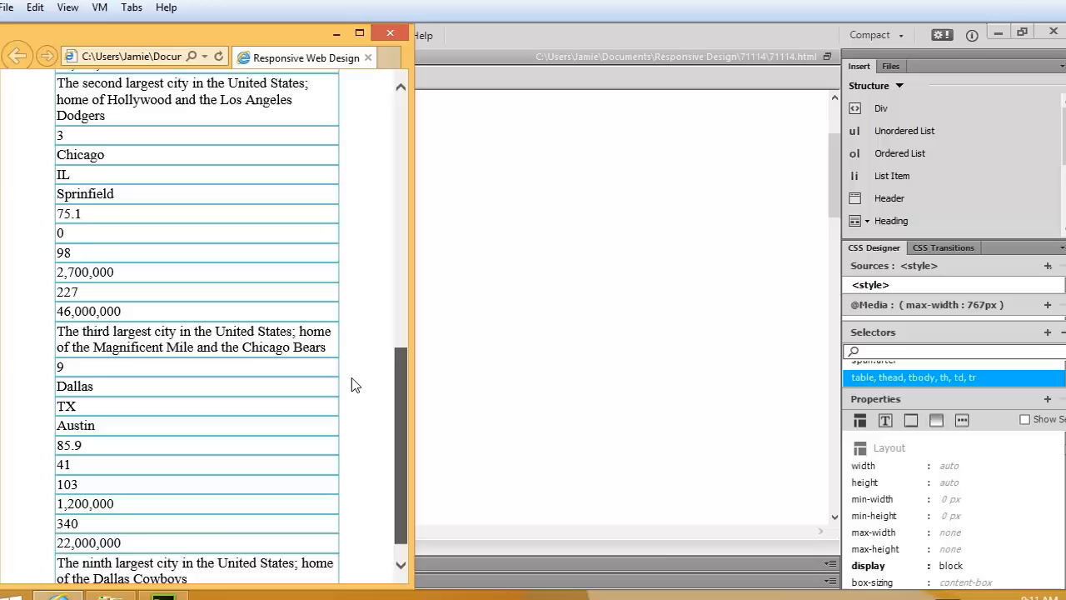
scroll("up", 3)
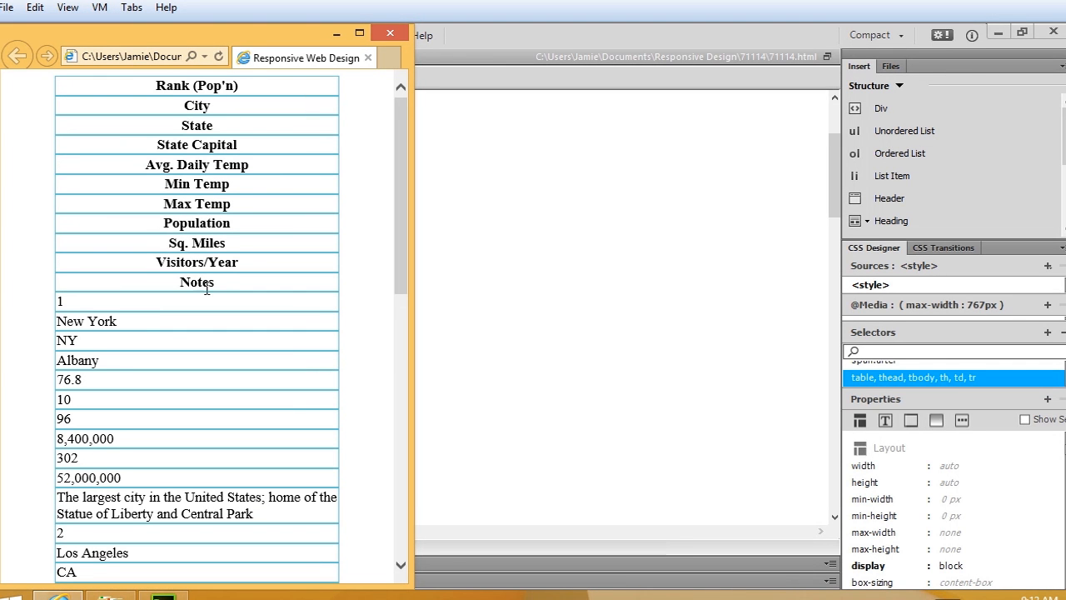
mouse_move(378, 362)
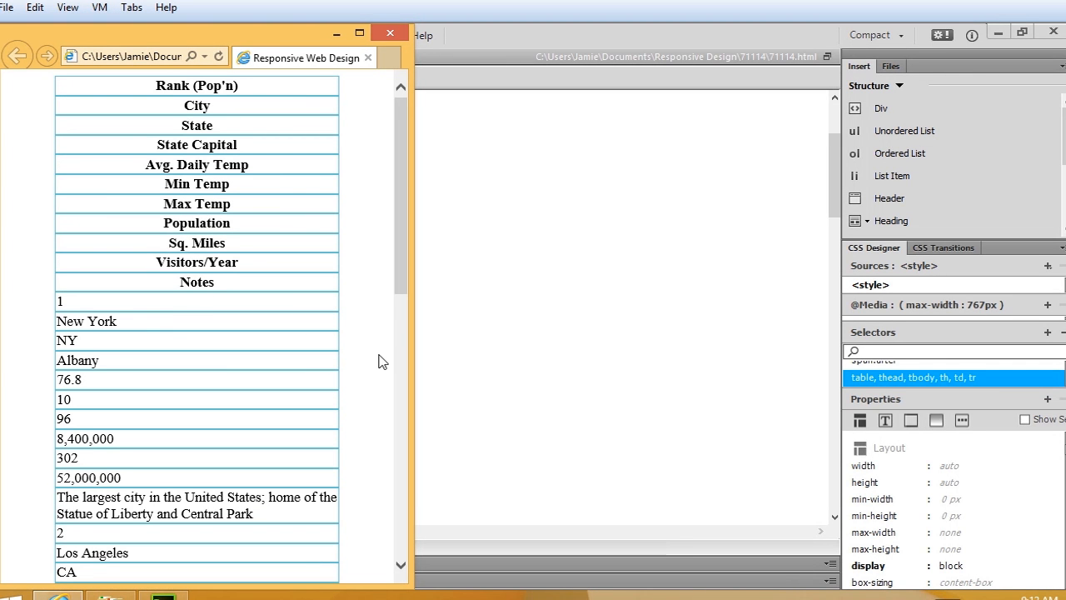